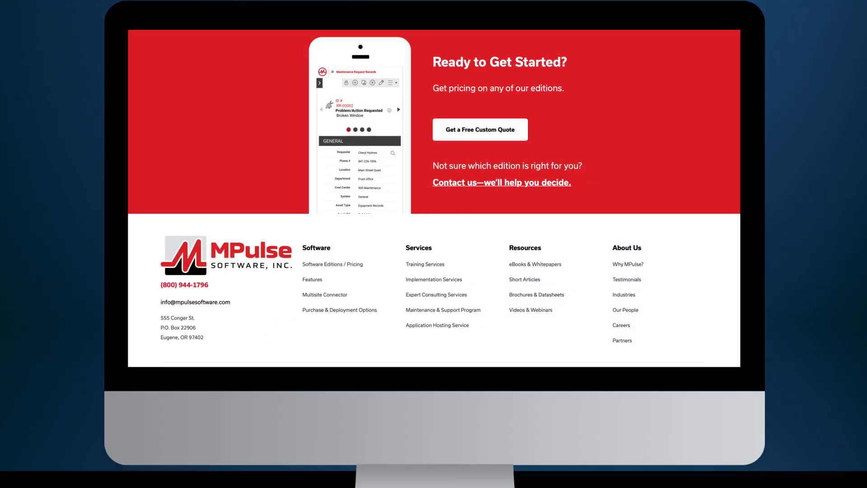
# - Scroll the MPulse website to the 'Ready to Get Started?' quote section and contact footer
pyautogui.scroll(3)
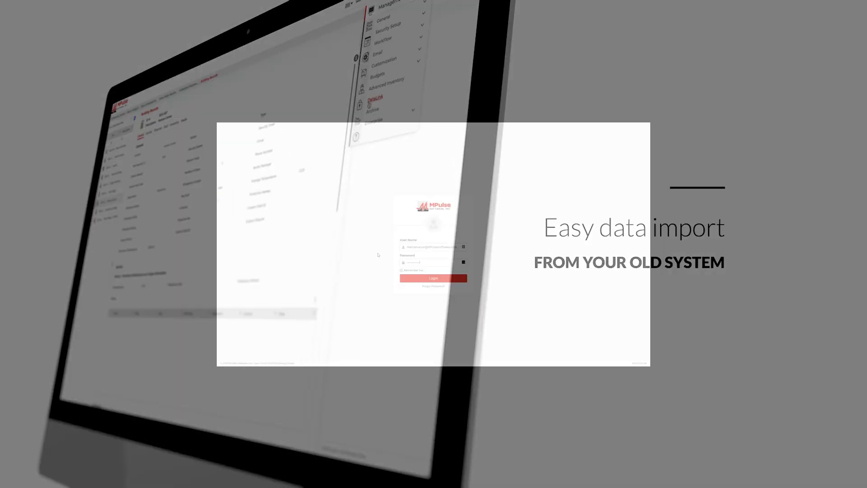
# - Bring up the MPulse login page with User Name and Password fields
pyautogui.click(773, 13)
pyautogui.write('asset')
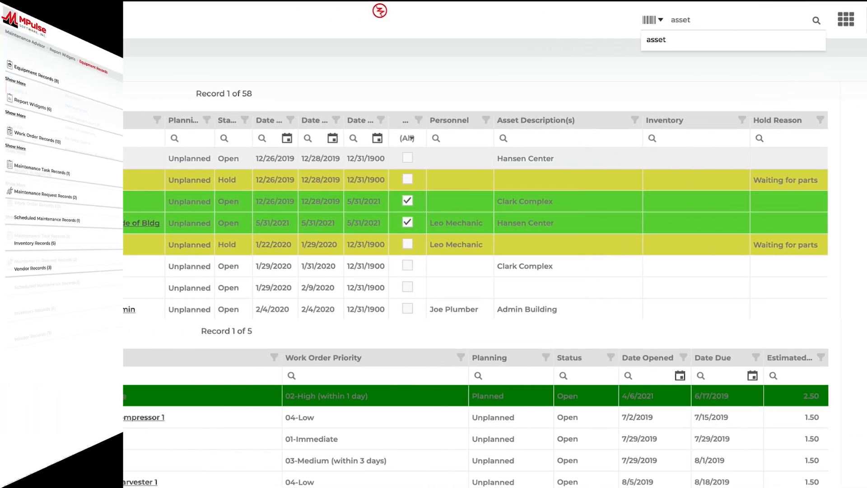
# - Submit the 'equipment' search to list equipment, report widget, work order and task matches
pyautogui.press('Return')
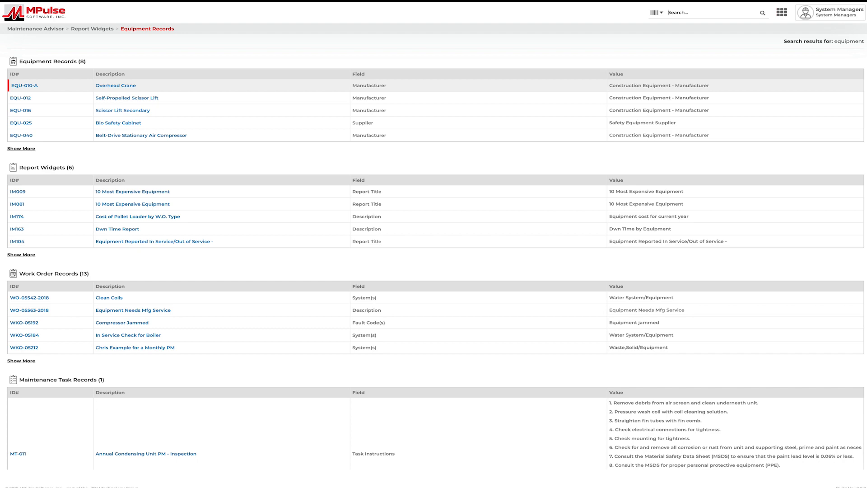